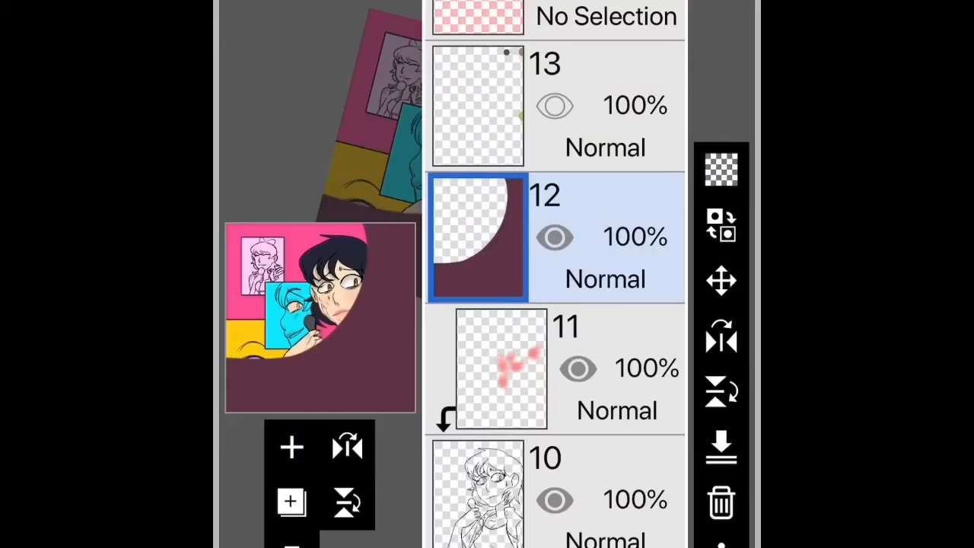
# Set layer 12's blend mode to Linear Burn so the maroon fill darkens the art beneath.
pyautogui.click(606, 278)
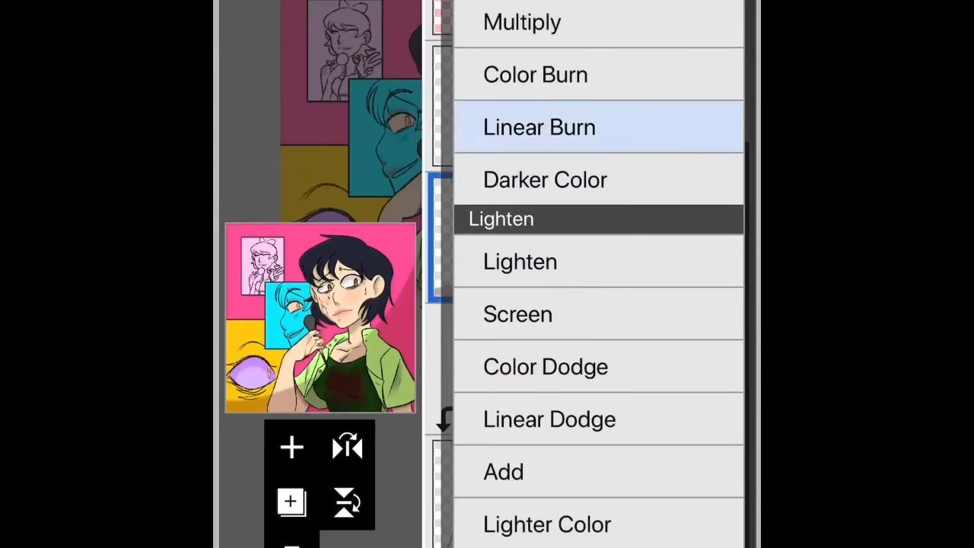